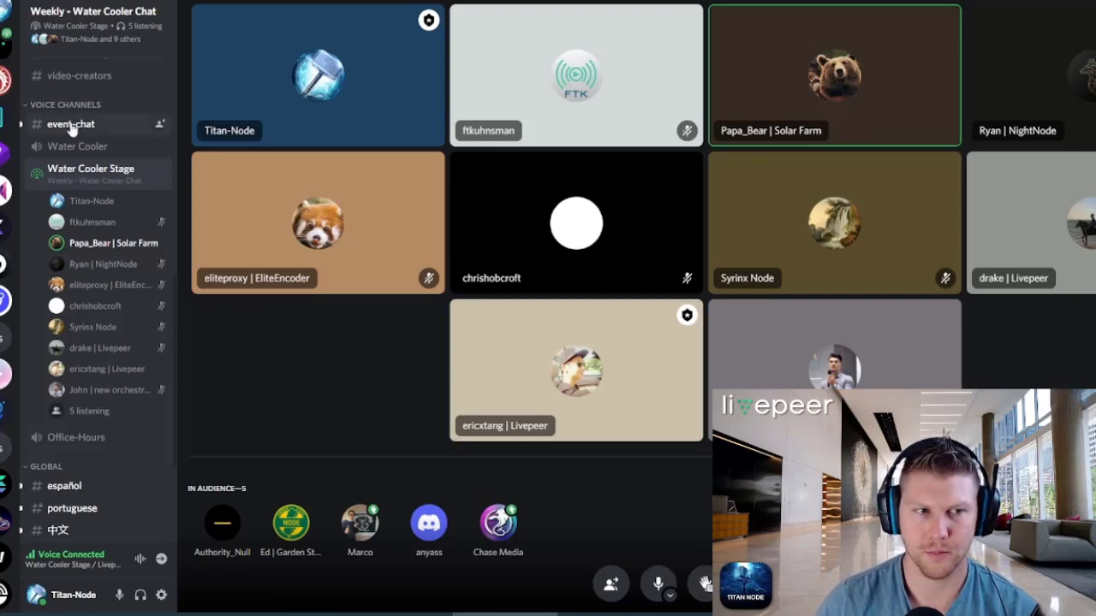
click(71, 124)
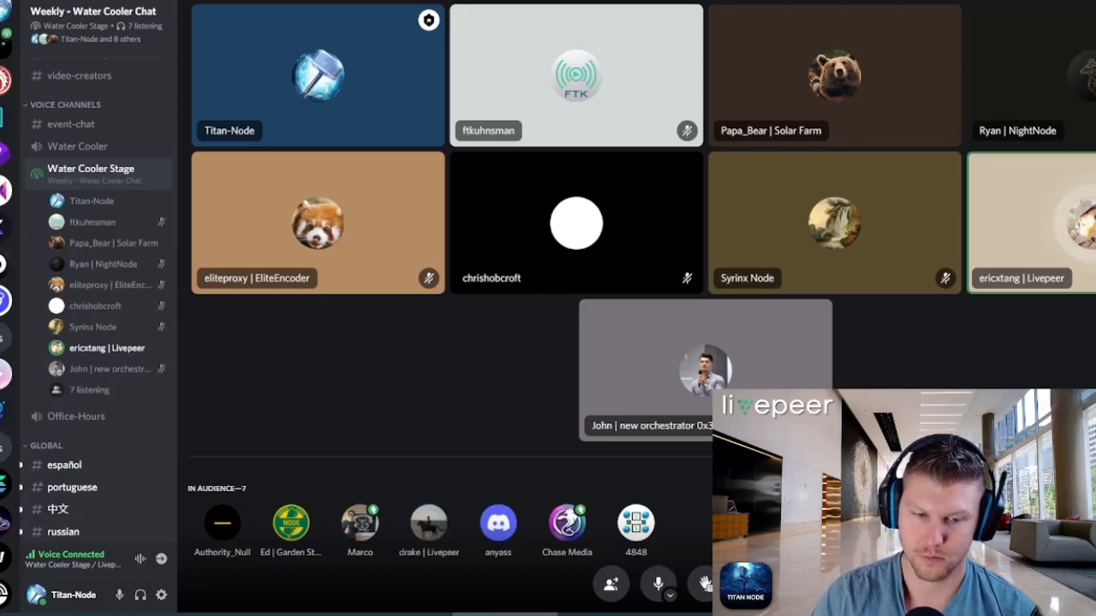
right_click(575, 224)
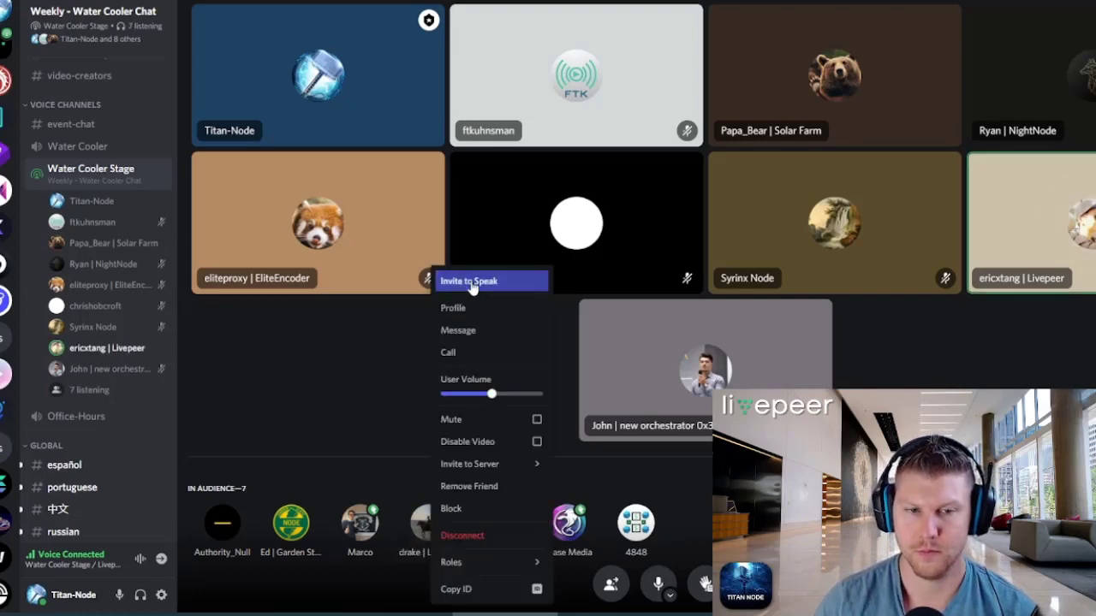